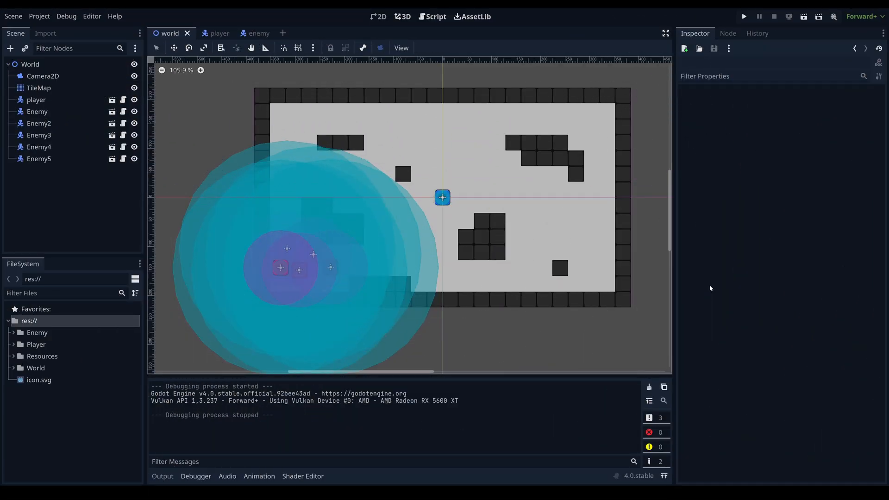
{"action": "mouse_move", "coordinate": [695, 285]}
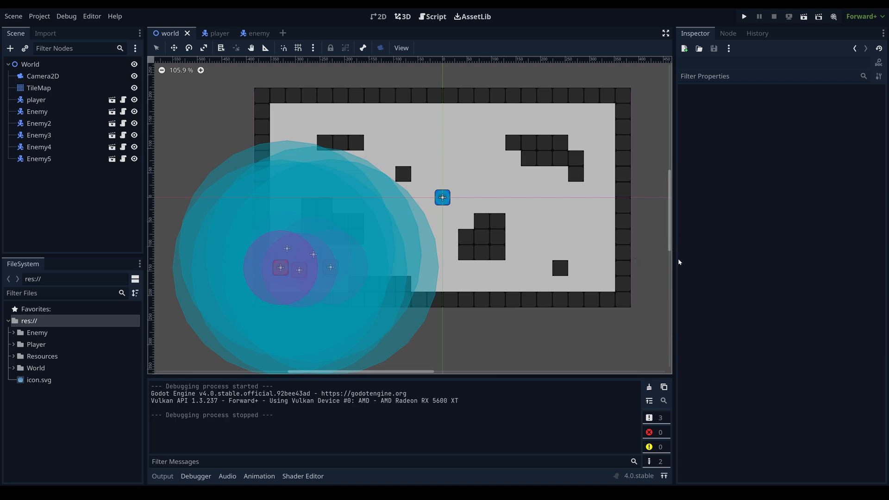
{"action": "mouse_move", "coordinate": [537, 384]}
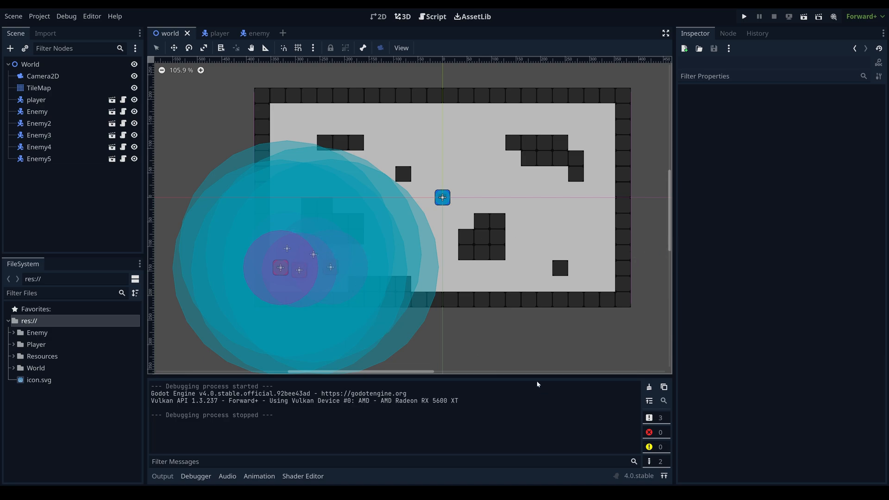
{"action": "mouse_move", "coordinate": [566, 325]}
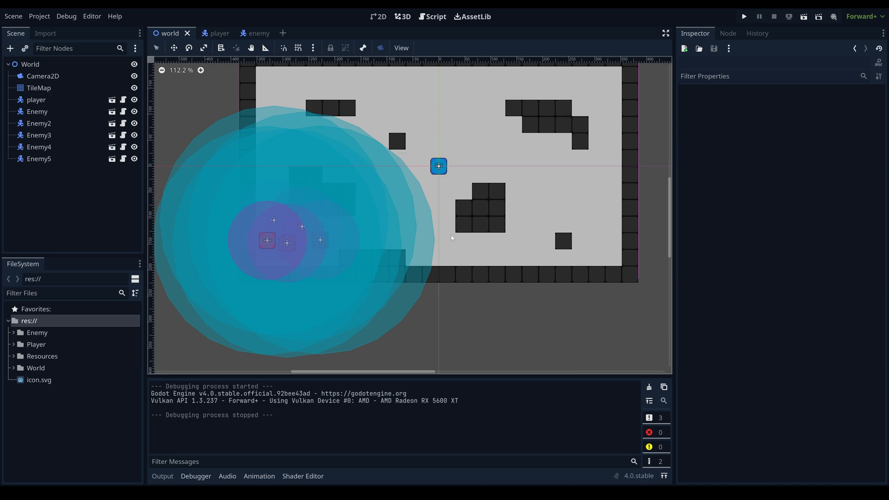
{"action": "mouse_move", "coordinate": [589, 212]}
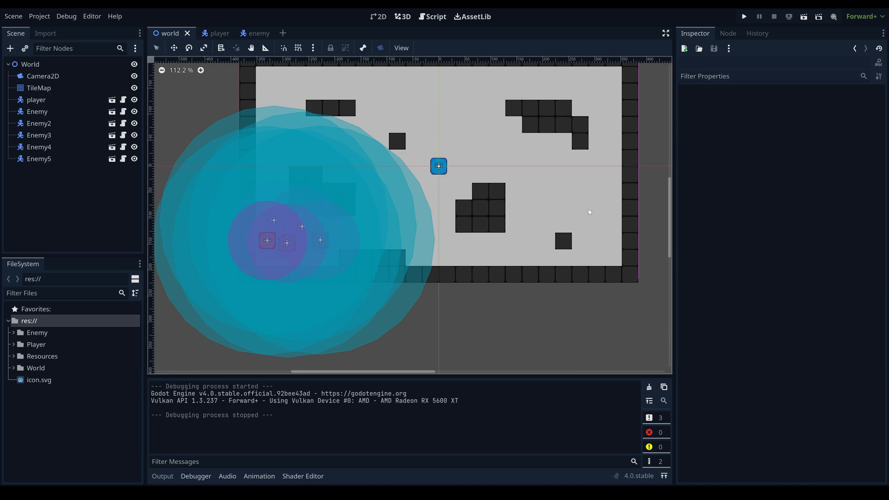
{"action": "mouse_move", "coordinate": [741, 226]}
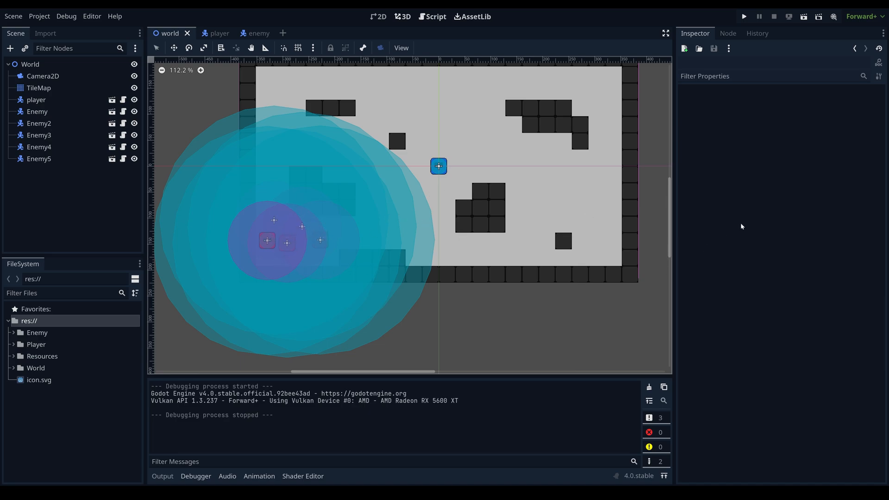
{"action": "mouse_move", "coordinate": [39, 147]}
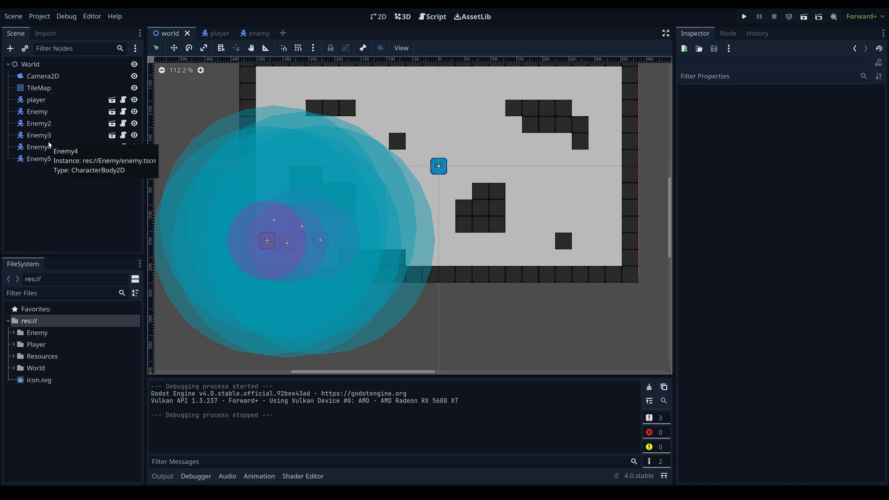
{"action": "mouse_move", "coordinate": [176, 130]}
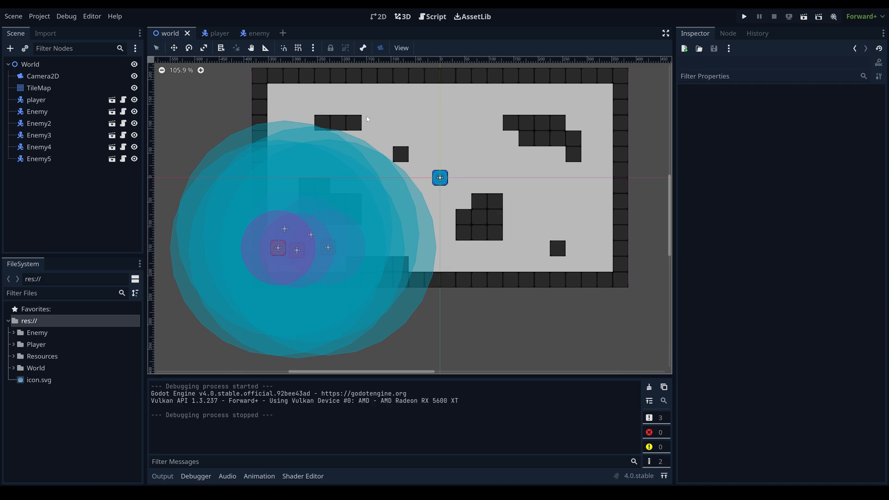
Step: Enable Avoidance on the enemy's NavigationAgent2D in the Inspector
{"action": "left_click", "coordinate": [247, 33]}
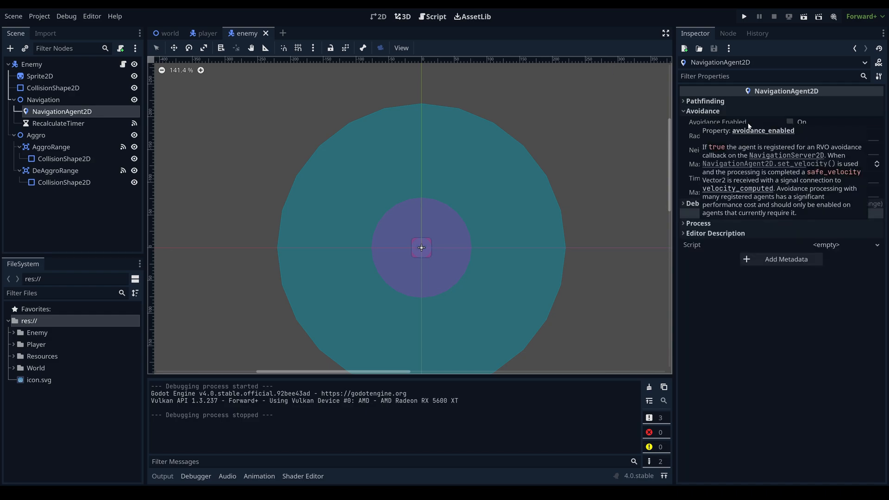
{"action": "left_click", "coordinate": [790, 121]}
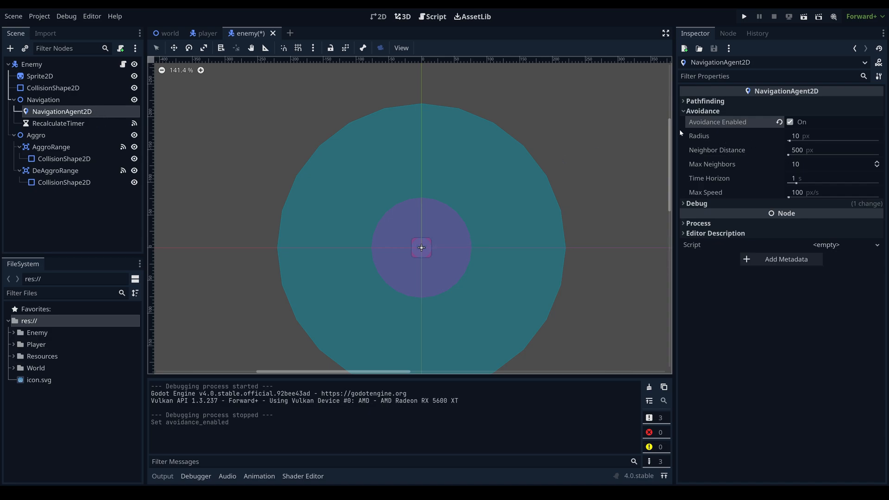
{"action": "mouse_move", "coordinate": [783, 132]}
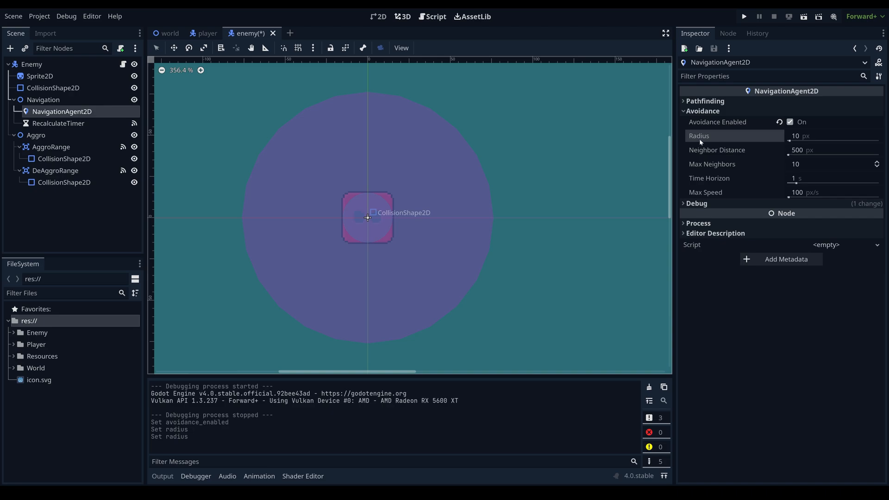
{"action": "mouse_move", "coordinate": [699, 135]}
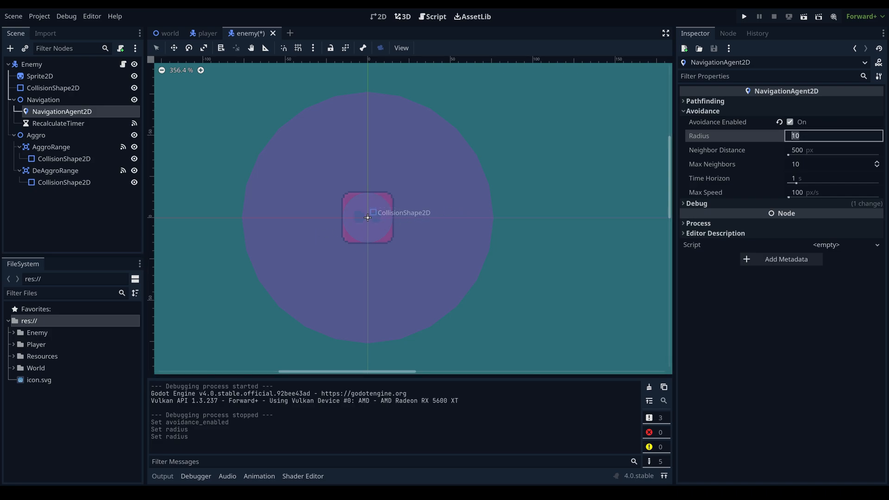
Step: Set the NavigationAgent2D avoidance radius to 16 px
{"action": "type", "text": "16"}
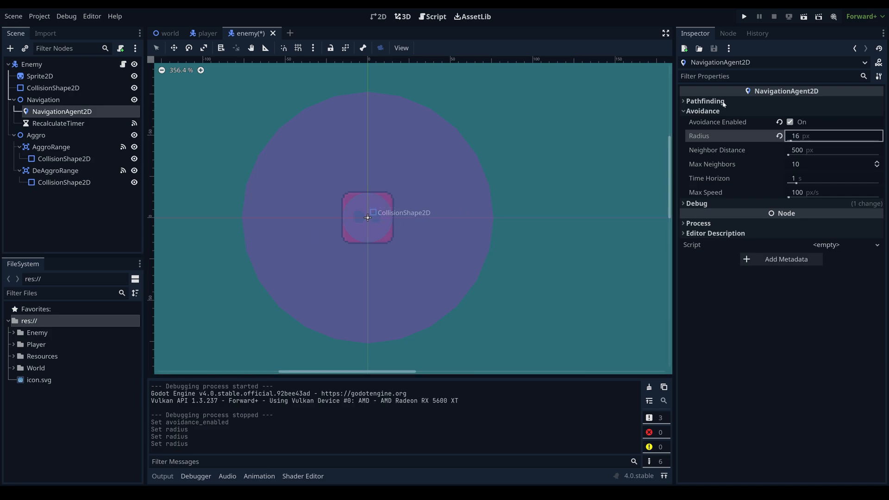
{"action": "mouse_move", "coordinate": [732, 151]}
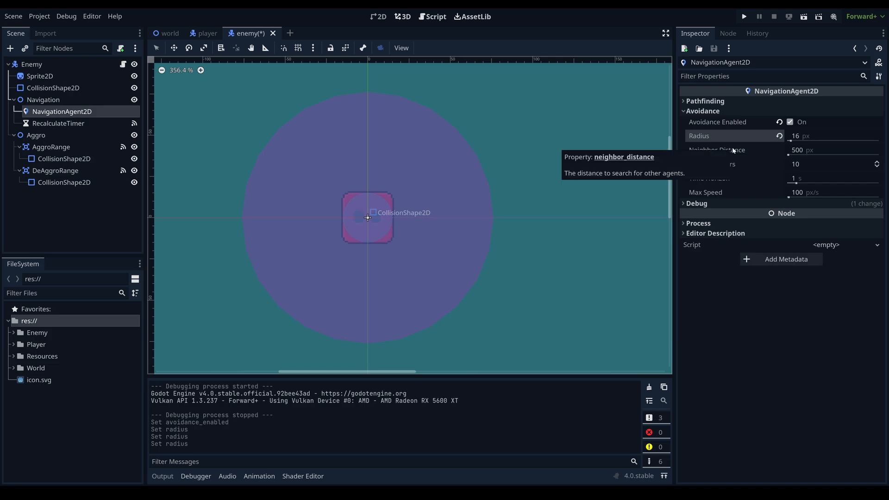
{"action": "mouse_move", "coordinate": [769, 198]}
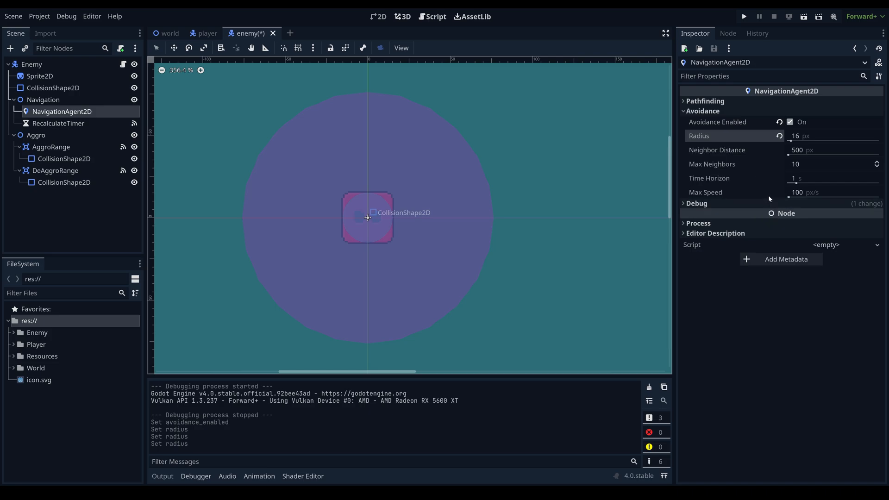
{"action": "mouse_move", "coordinate": [757, 165]}
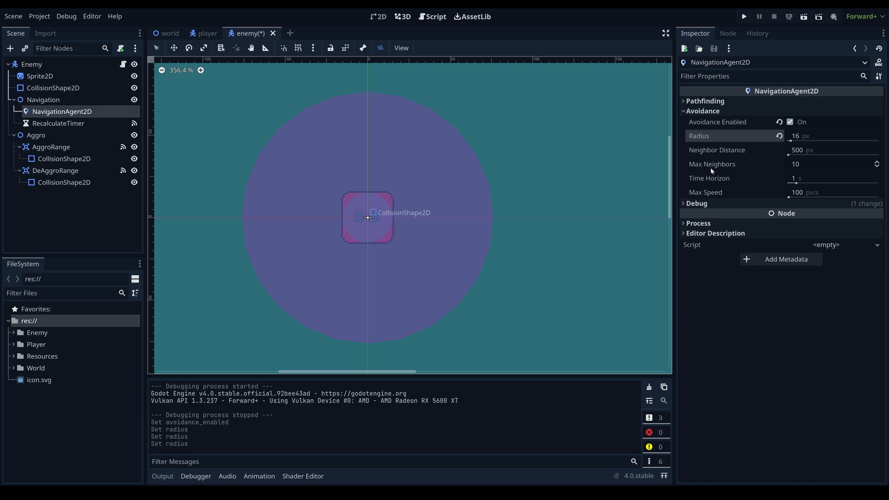
{"action": "mouse_move", "coordinate": [712, 163]}
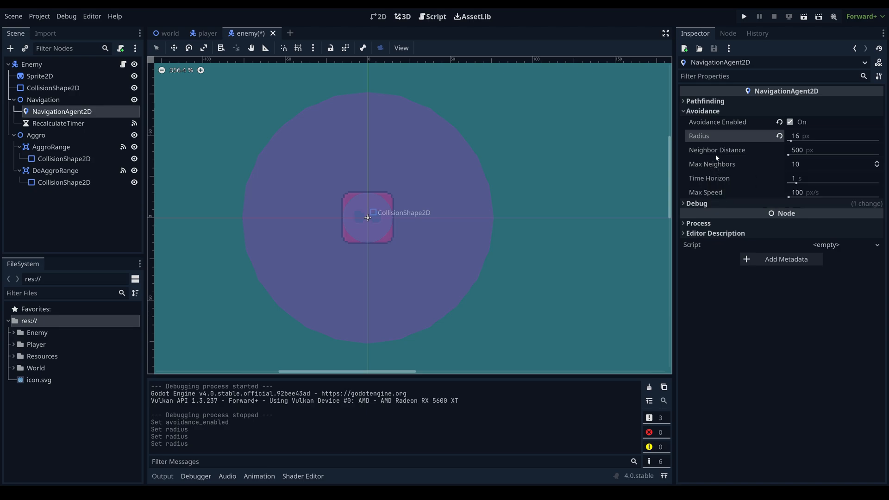
{"action": "mouse_move", "coordinate": [725, 160]}
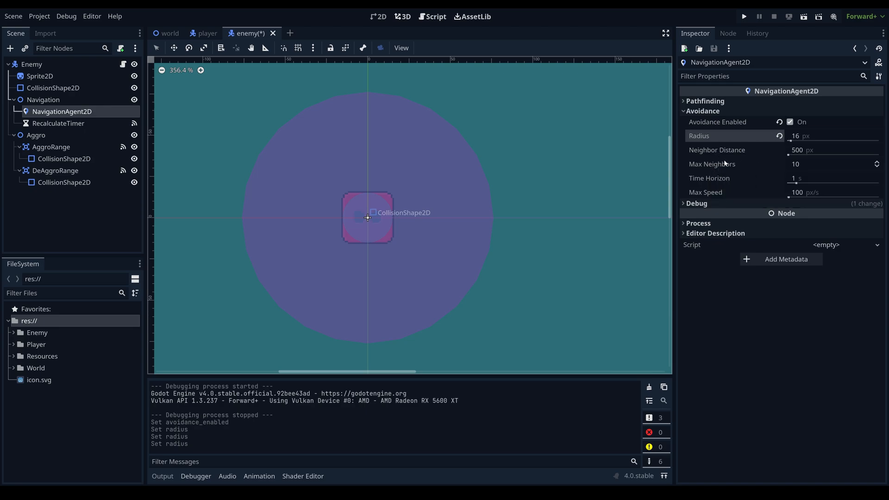
{"action": "mouse_move", "coordinate": [772, 169]}
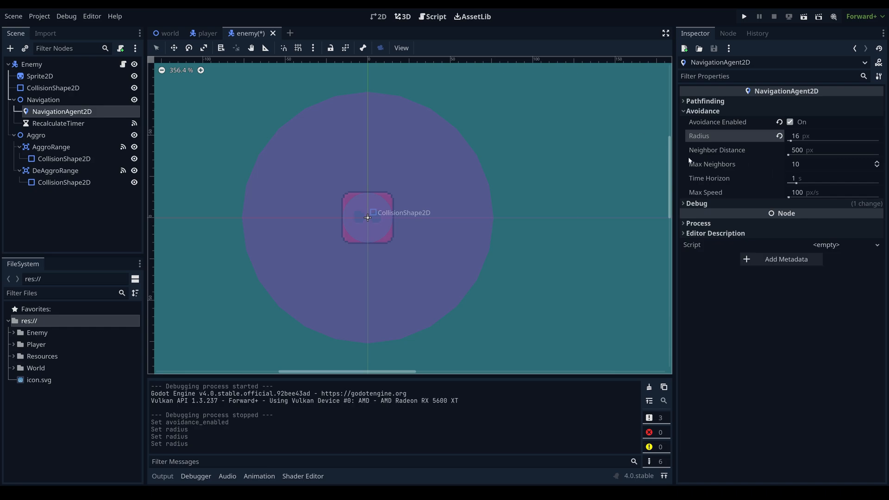
{"action": "mouse_move", "coordinate": [740, 164]}
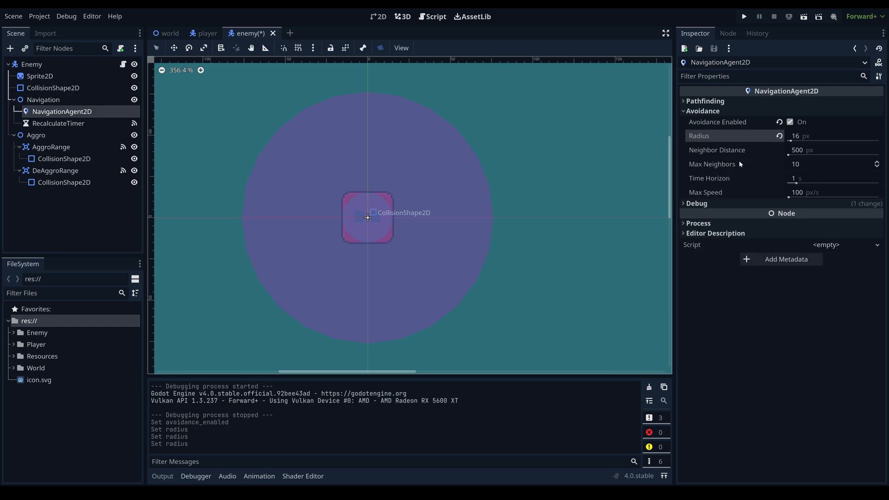
{"action": "mouse_move", "coordinate": [717, 164]}
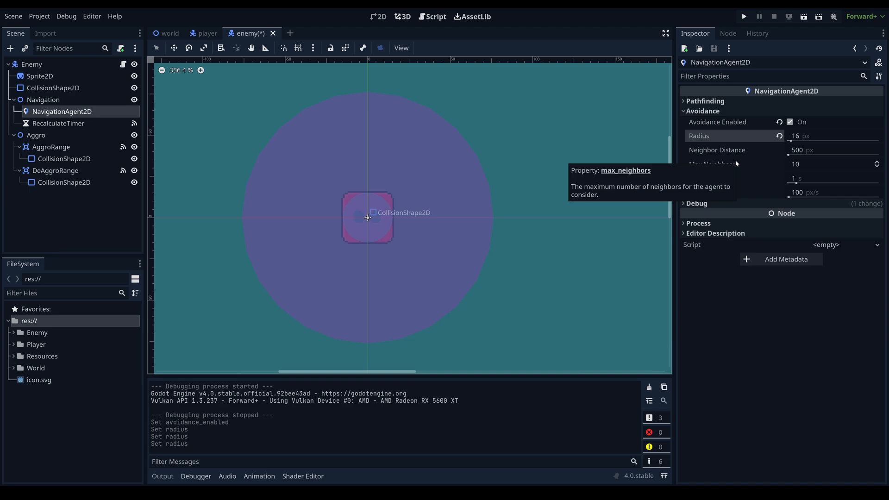
{"action": "mouse_move", "coordinate": [743, 182]}
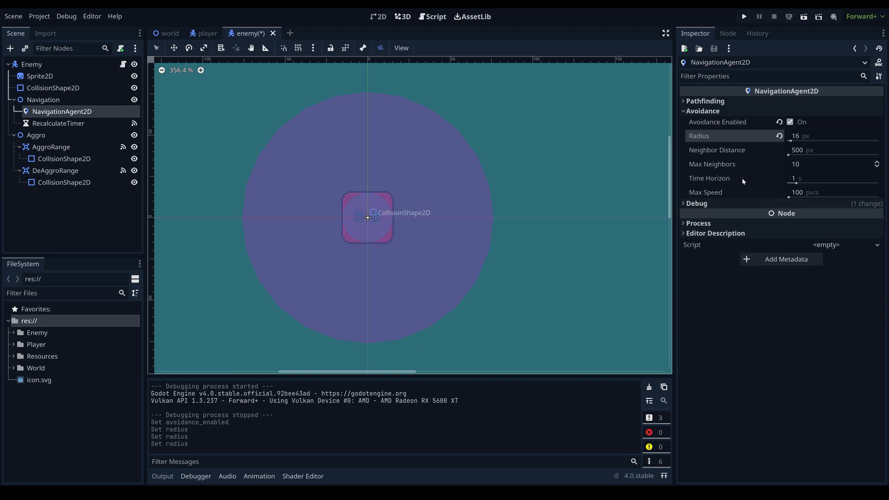
{"action": "mouse_move", "coordinate": [709, 178]}
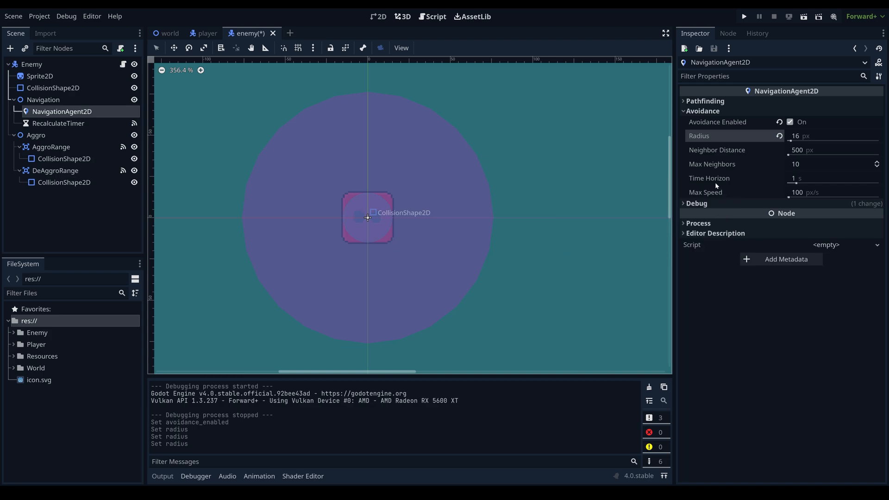
{"action": "mouse_move", "coordinate": [714, 189]}
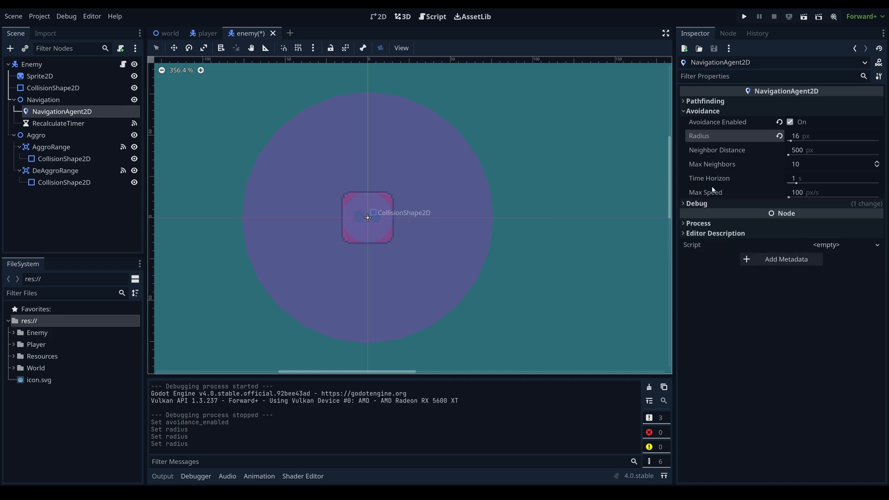
{"action": "mouse_move", "coordinate": [714, 189]}
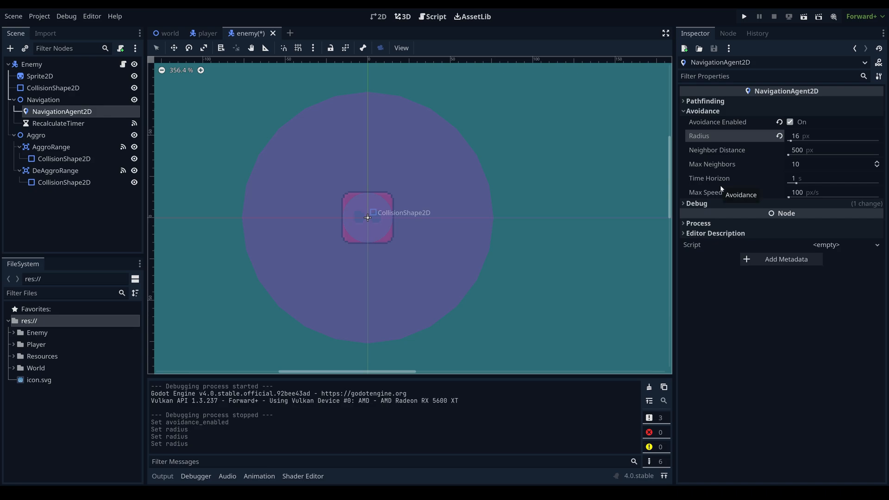
{"action": "mouse_move", "coordinate": [798, 181]}
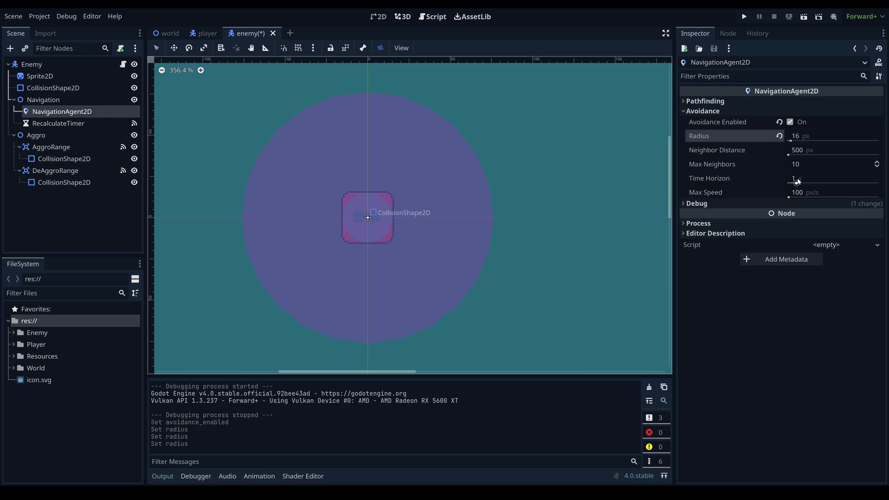
{"action": "mouse_move", "coordinate": [706, 192]}
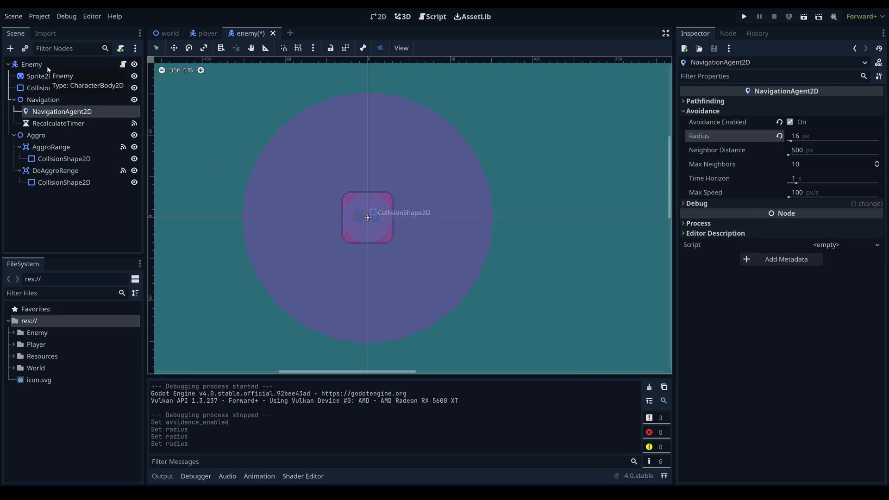
{"action": "left_click", "coordinate": [31, 64]}
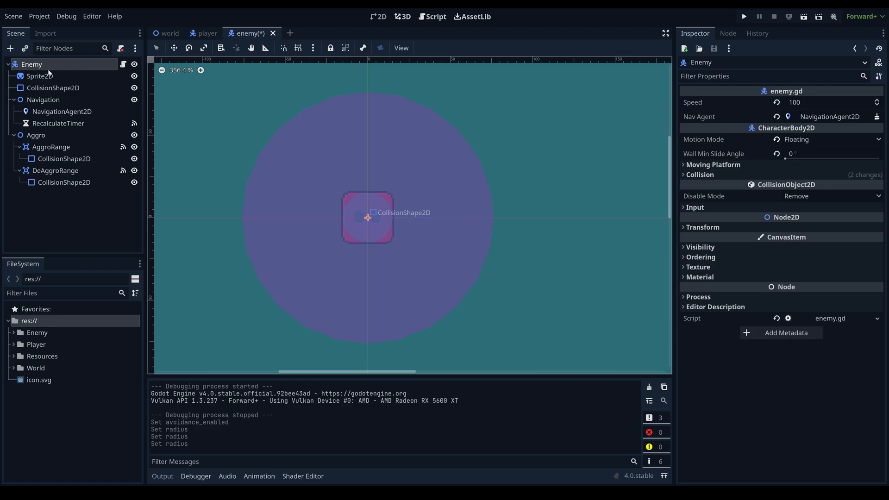
{"action": "mouse_move", "coordinate": [806, 103]}
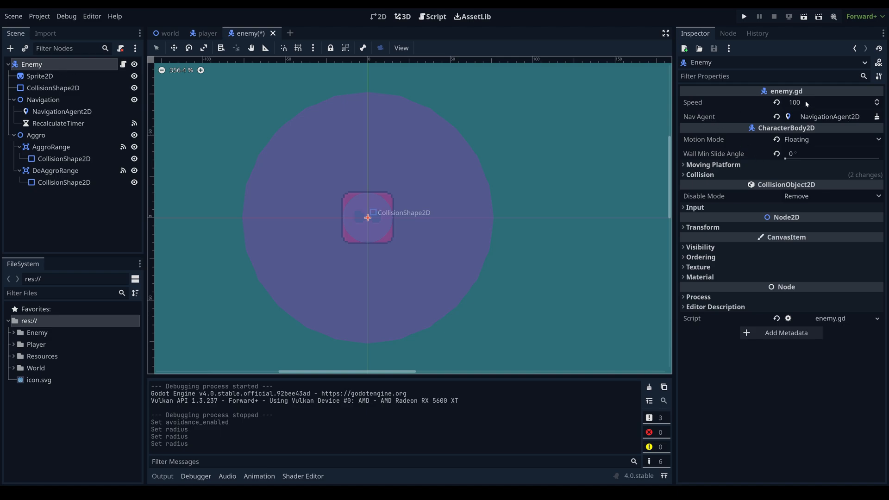
{"action": "left_click", "coordinate": [40, 76]}
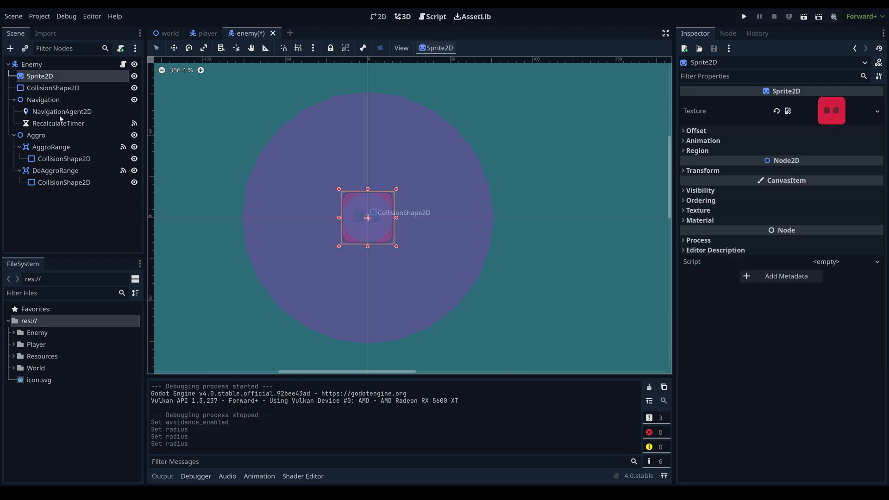
{"action": "left_click", "coordinate": [61, 111]}
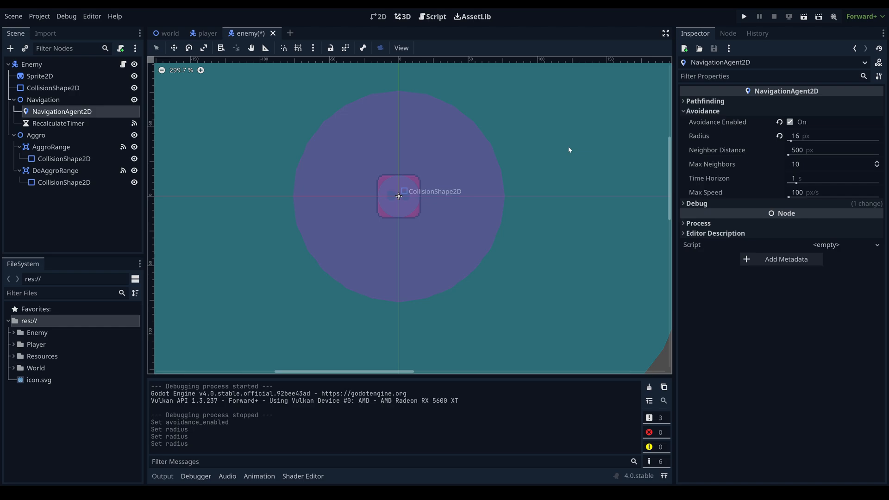
{"action": "left_click", "coordinate": [728, 33]}
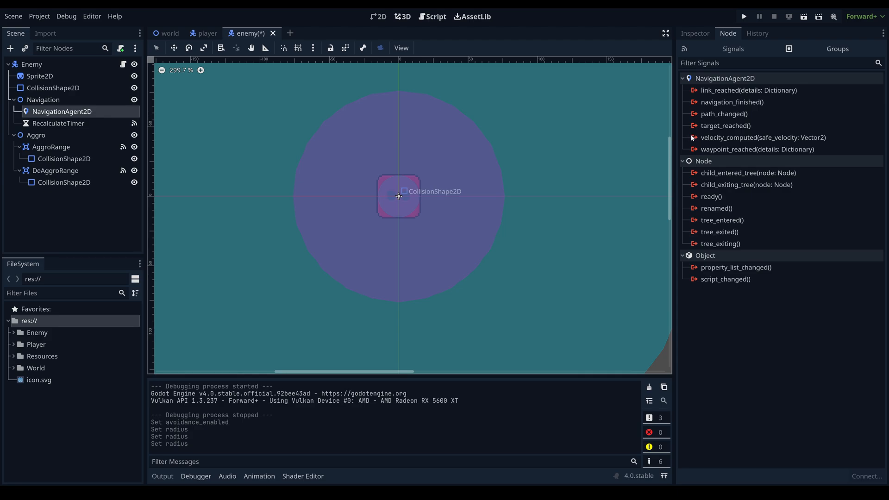
Step: Connect velocity_computed to a new _on_navigation_agent_2d_velocity_computed handler in enemy.gd
{"action": "double_click", "coordinate": [763, 137]}
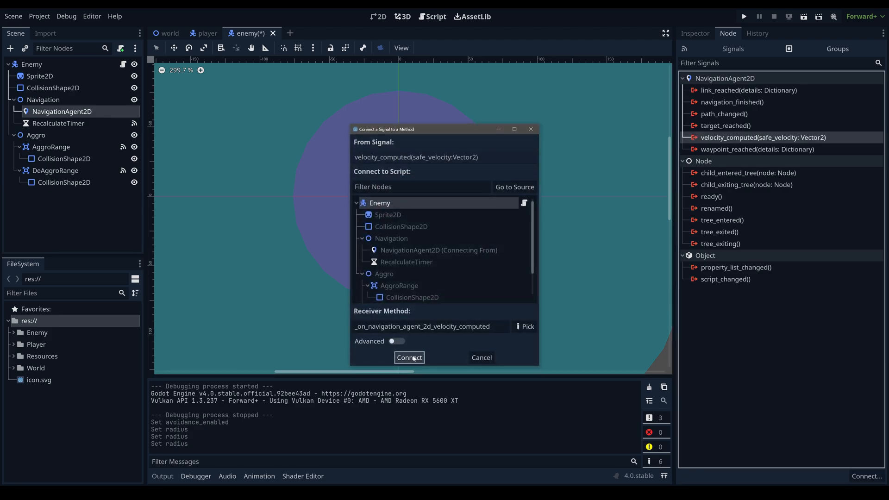
{"action": "left_click", "coordinate": [409, 358]}
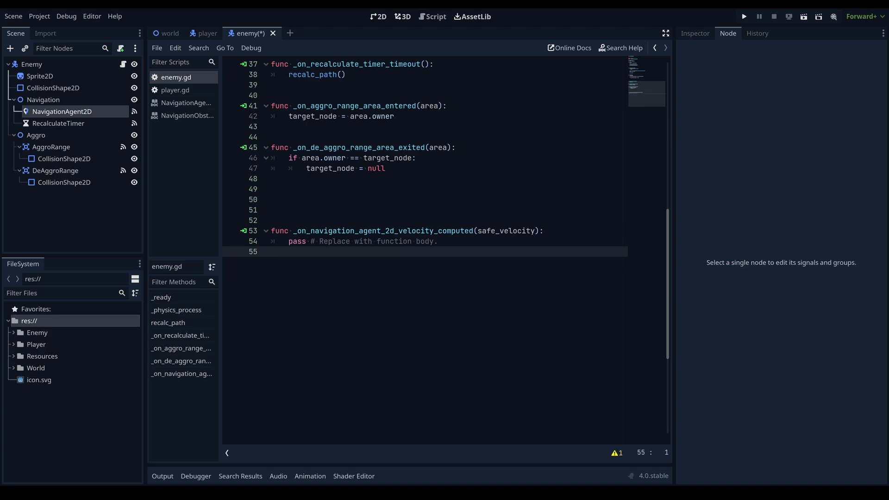
{"action": "left_click", "coordinate": [272, 251]}
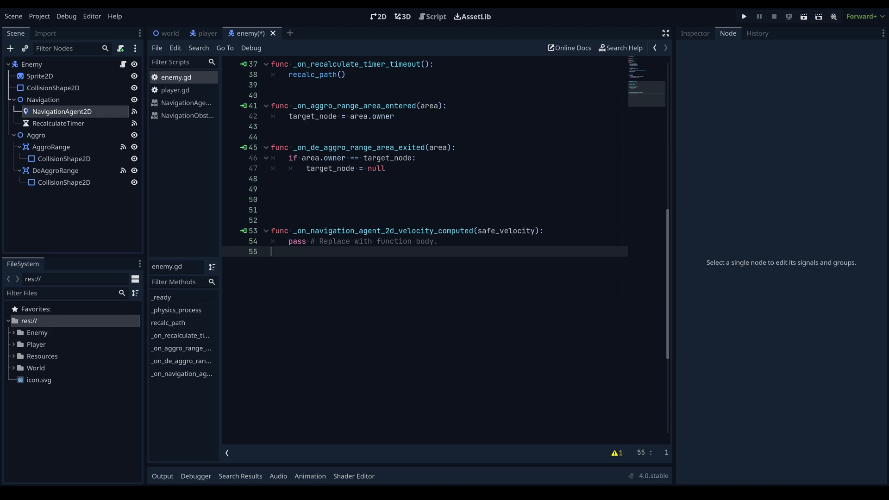
{"action": "mouse_move", "coordinate": [194, 136]}
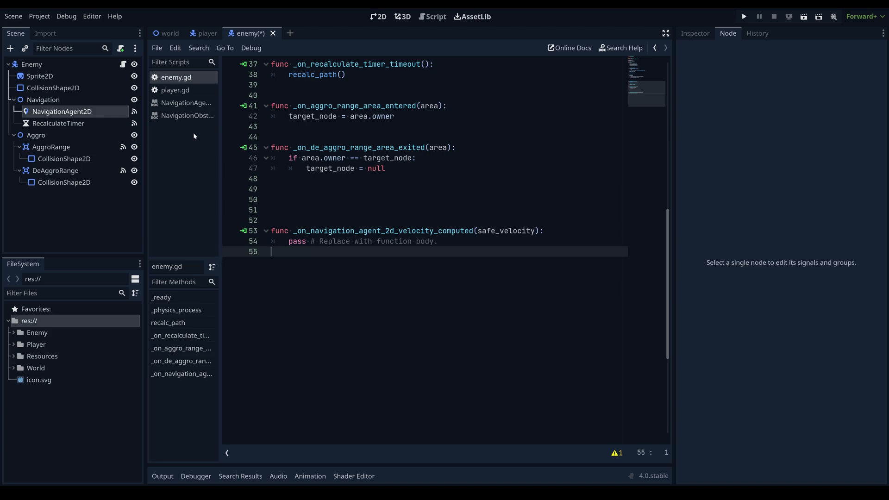
{"action": "mouse_move", "coordinate": [193, 135]}
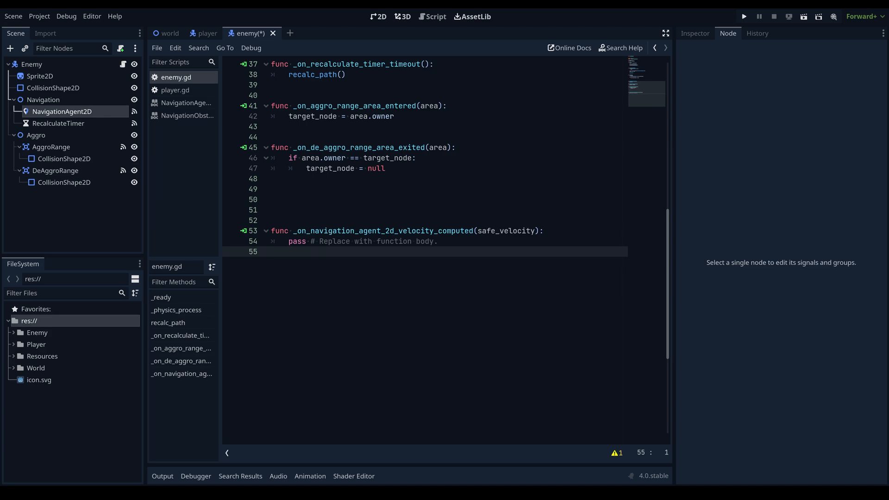
{"action": "left_click", "coordinate": [272, 251]}
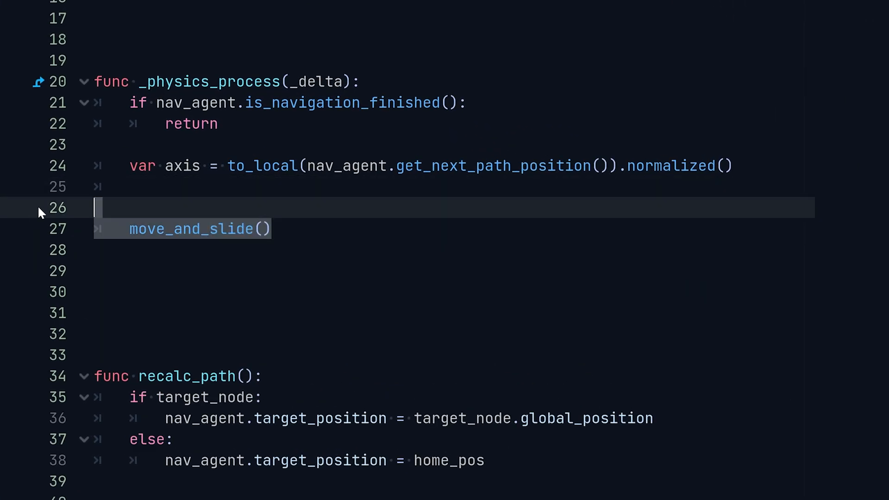
Step: Replace move_and_slide with intended_velocity = axis * speed passed to nav_agent.set_velocity()
{"action": "key", "text": "Delete"}
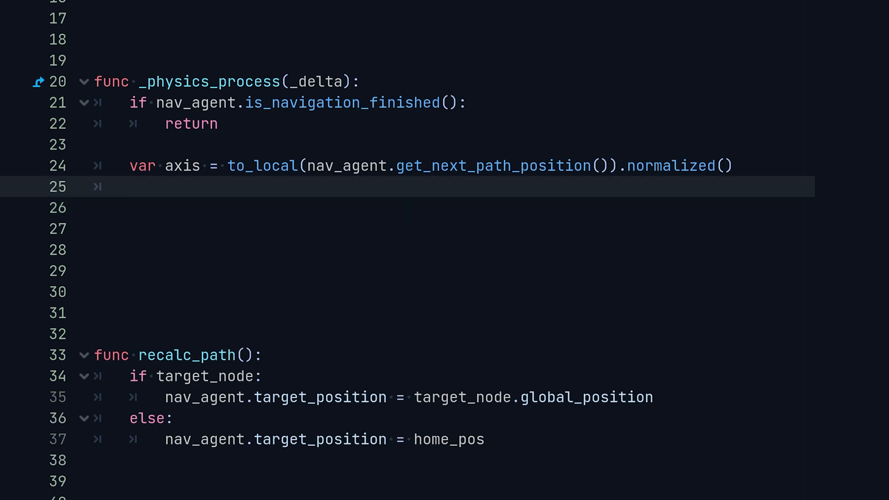
{"action": "type", "text": "v"}
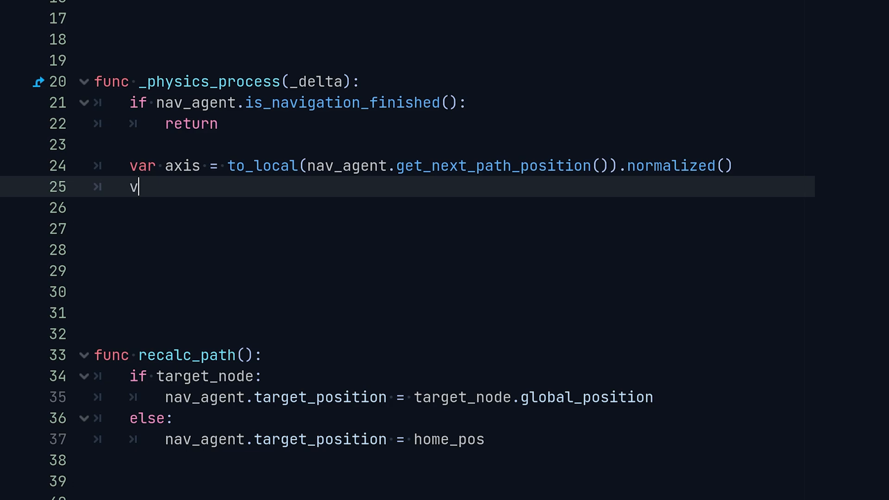
{"action": "type", "text": "ar intended_veloci"}
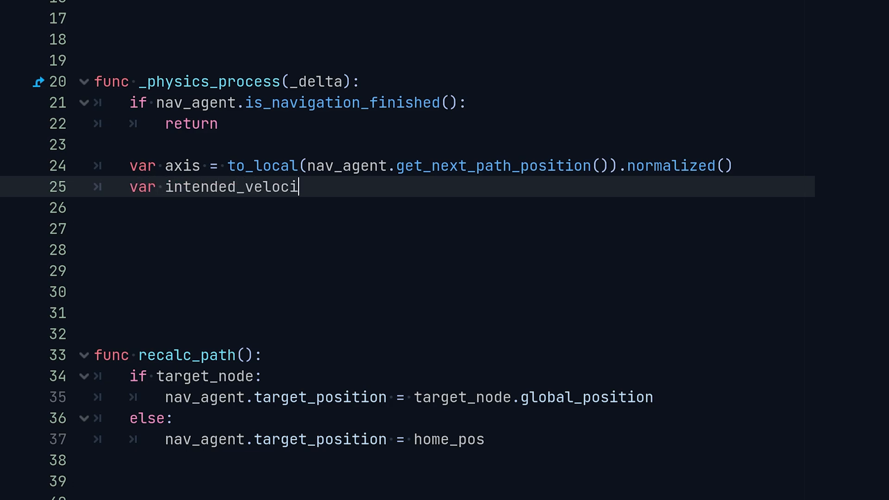
{"action": "type", "text": "ty ="}
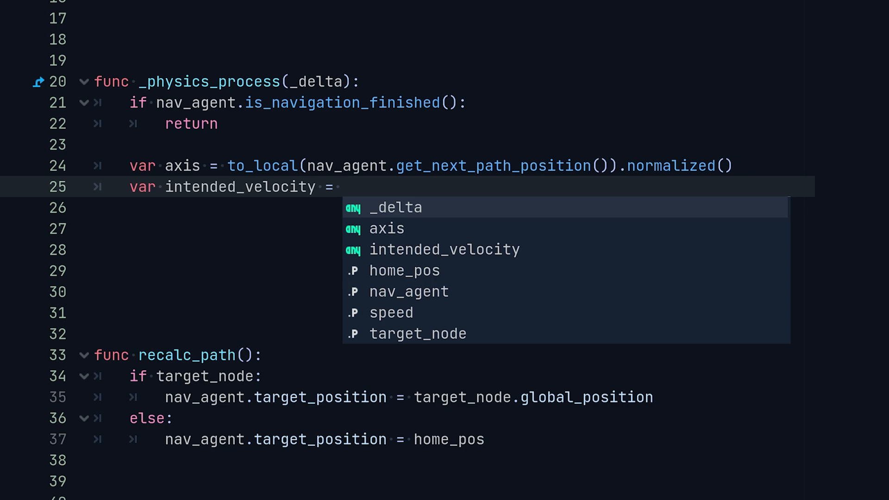
{"action": "type", "text": "axis *"}
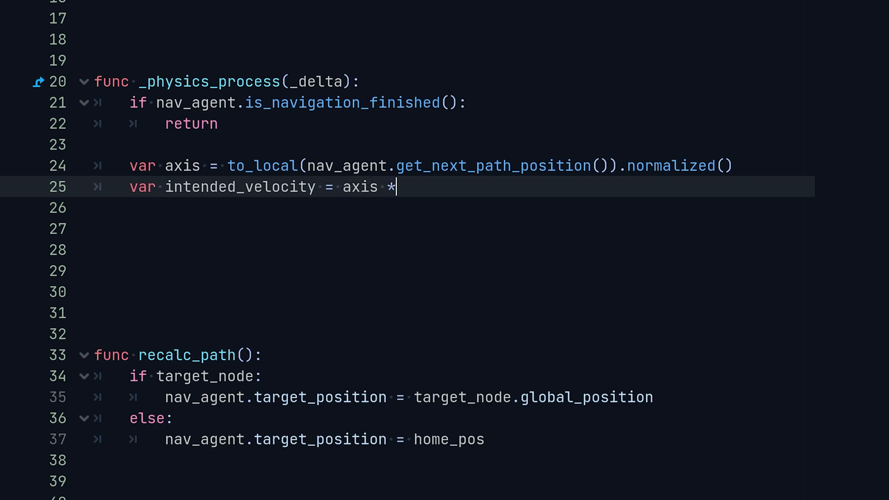
{"action": "type", "text": "speed"}
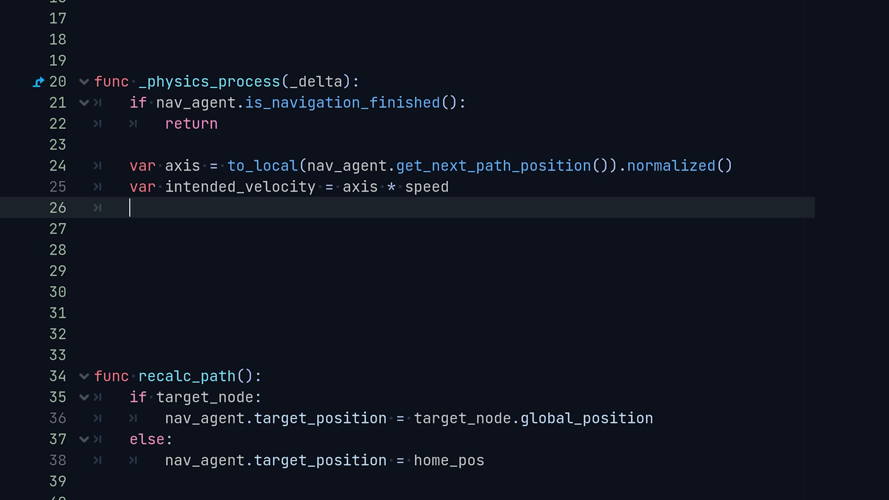
{"action": "type", "text": "nav_agent."}
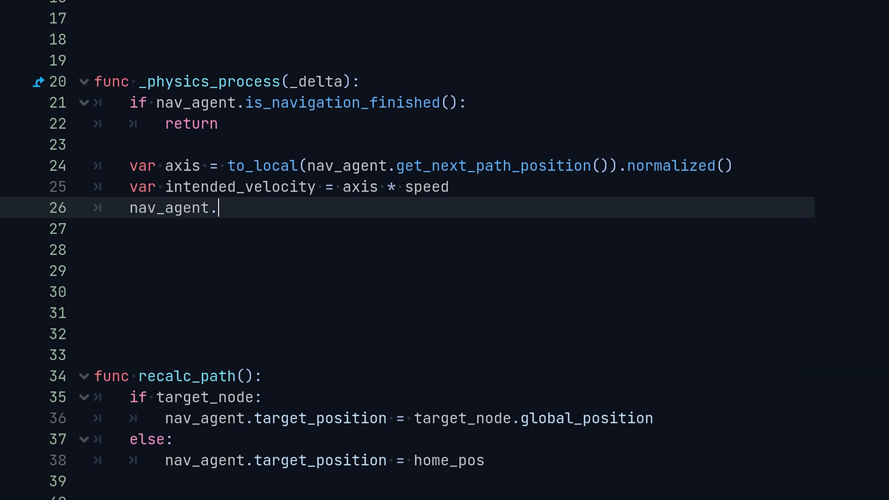
{"action": "type", "text": "set_velocity(intended_velocity"}
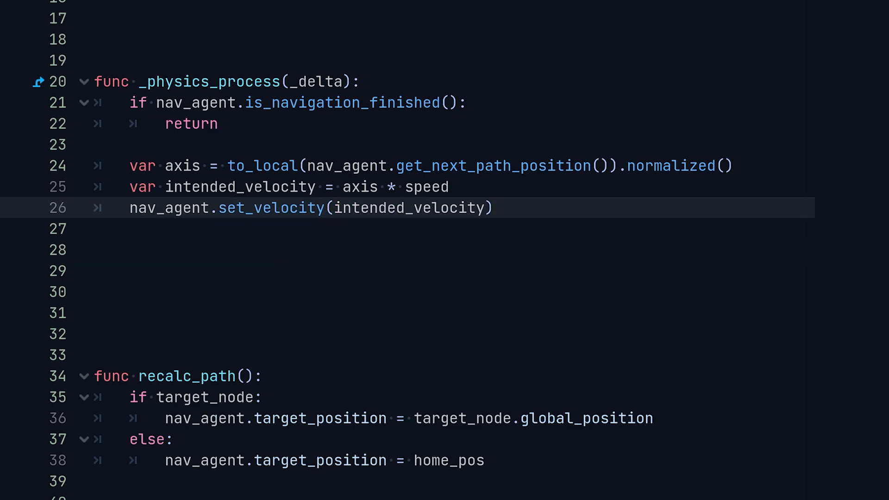
{"action": "double_click", "coordinate": [270, 208]}
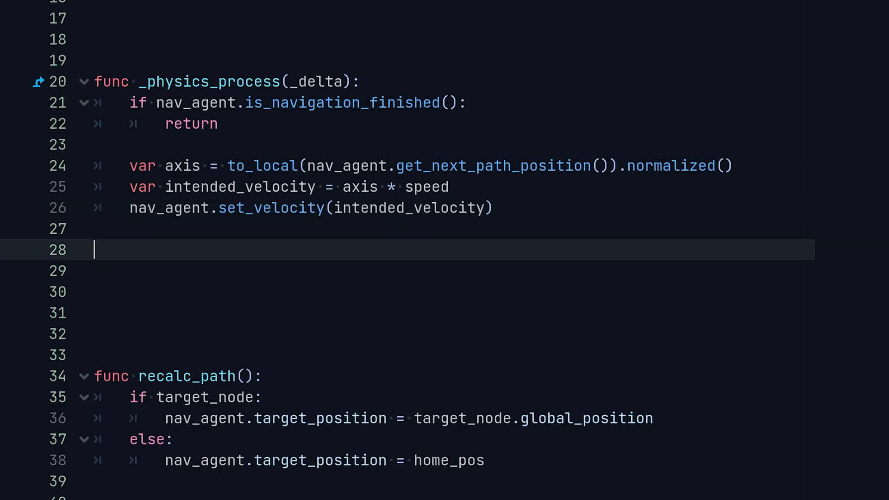
{"action": "scroll", "scroll_direction": "down", "scroll_amount": 3}
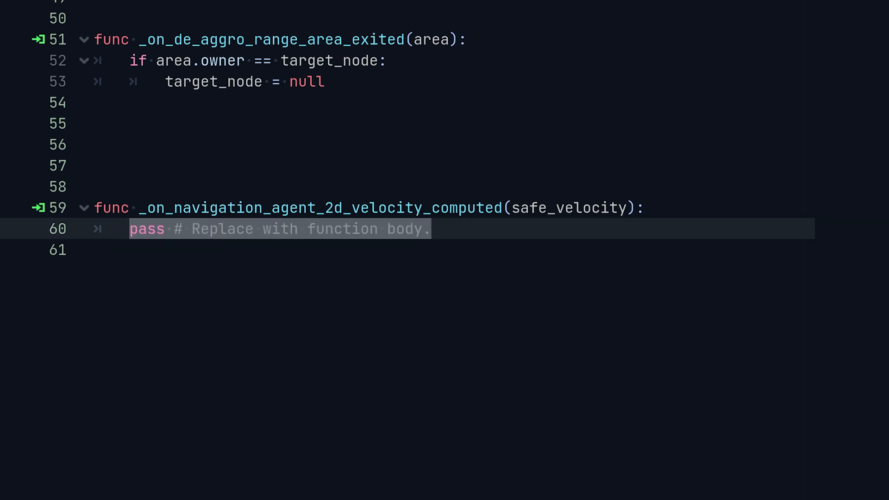
Step: In the velocity_computed handler, set velocity = safe_velocity and call move_and_slide()
{"action": "key", "text": "Delete"}
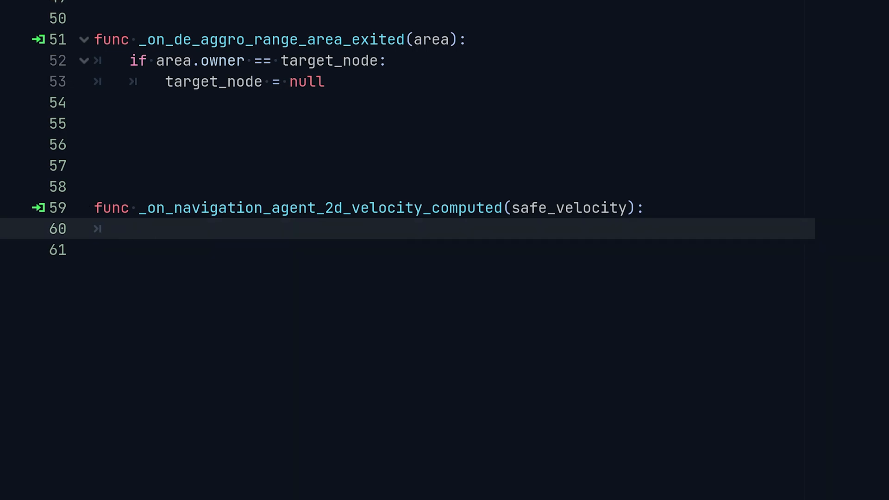
{"action": "type", "text": "ve"}
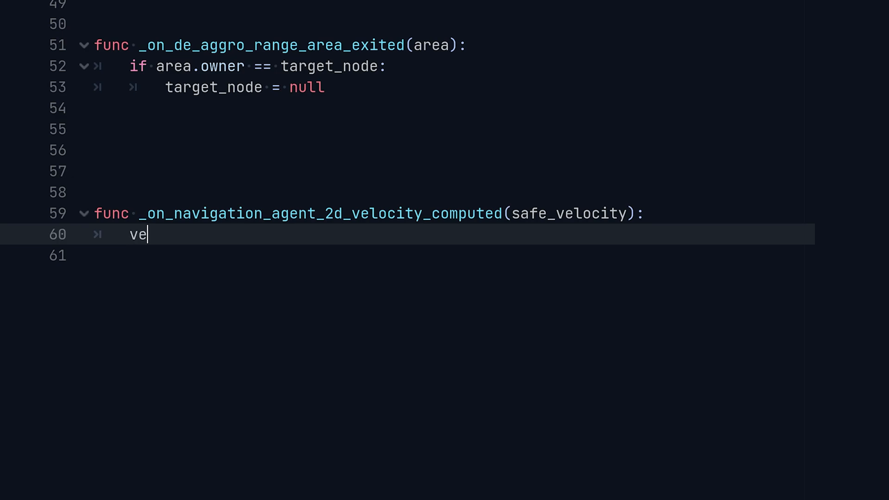
{"action": "type", "text": "locity"}
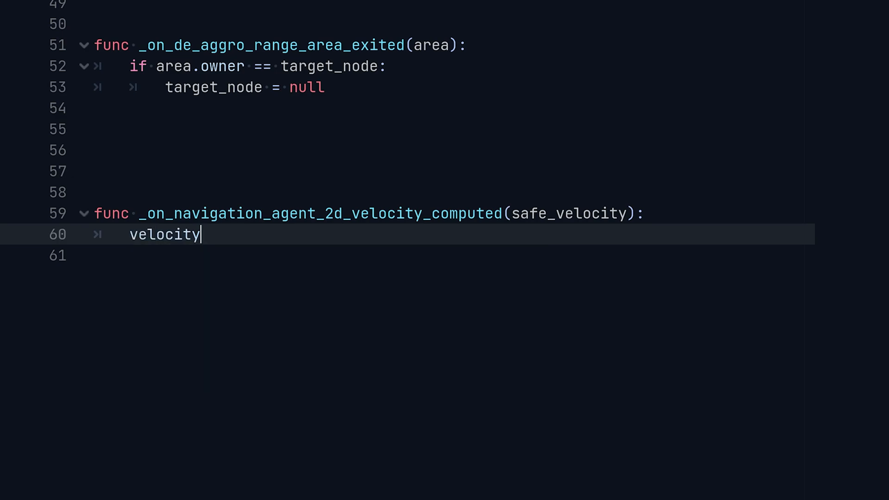
{"action": "type", "text": "= safe_velocity"}
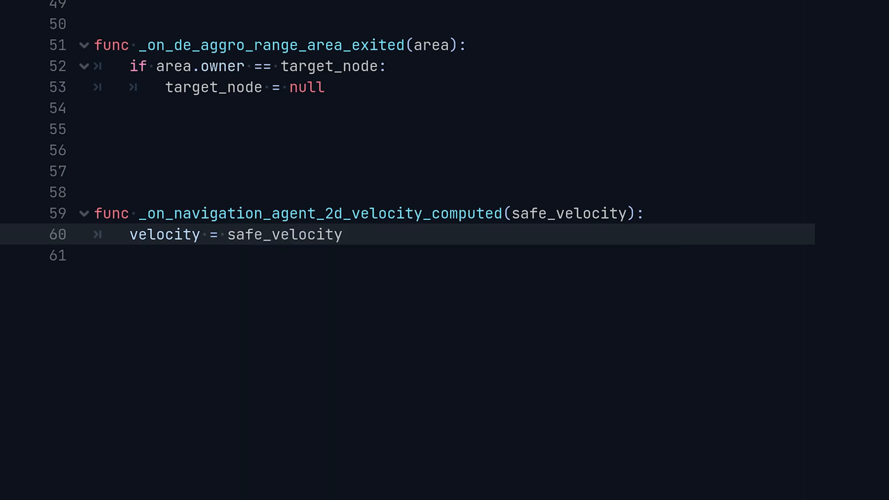
{"action": "type", "text": "move_and_slide()"}
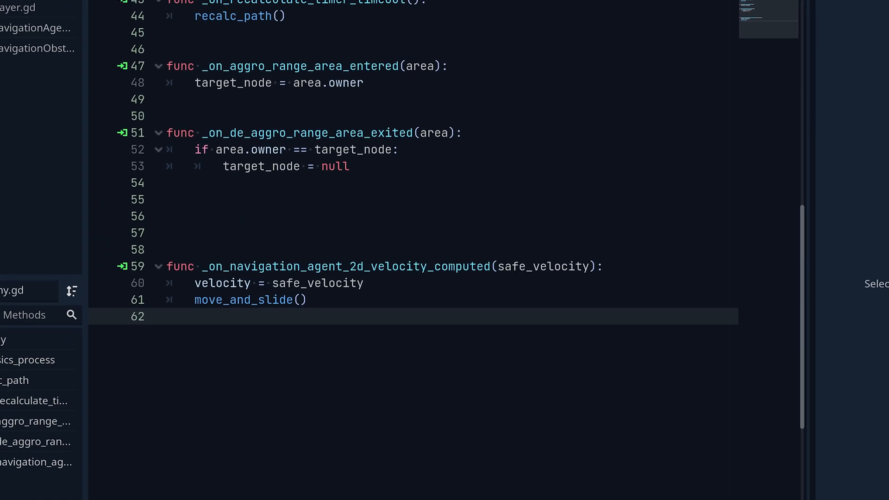
Step: Widen the DeAggroRange CollisionShape2D radius from 220 to about 372, then return to world
{"action": "left_click", "coordinate": [378, 16]}
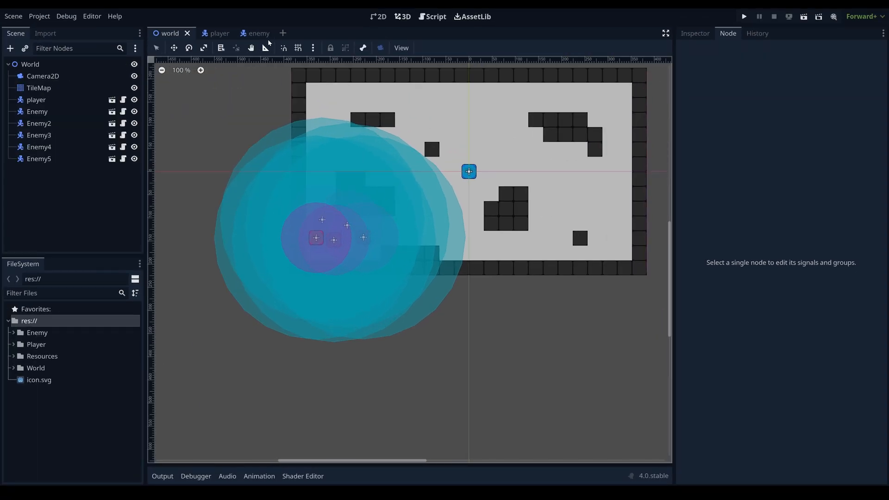
{"action": "left_click", "coordinate": [254, 33]}
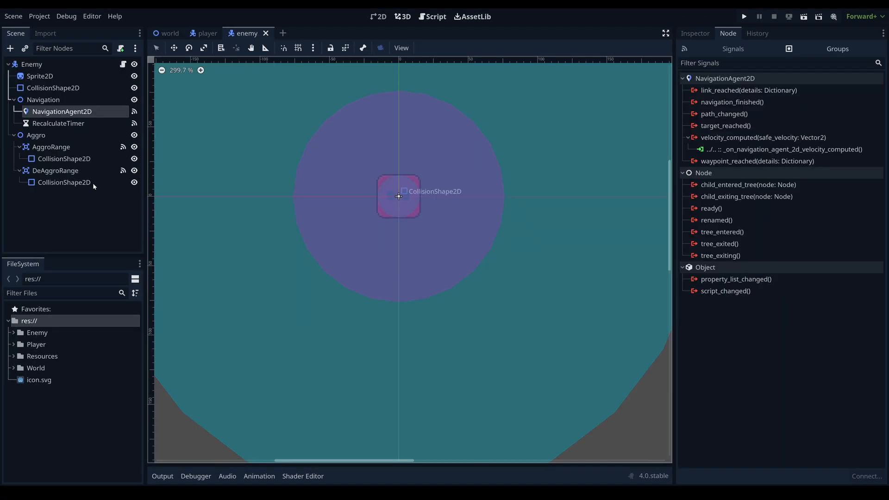
{"action": "left_click", "coordinate": [64, 183]}
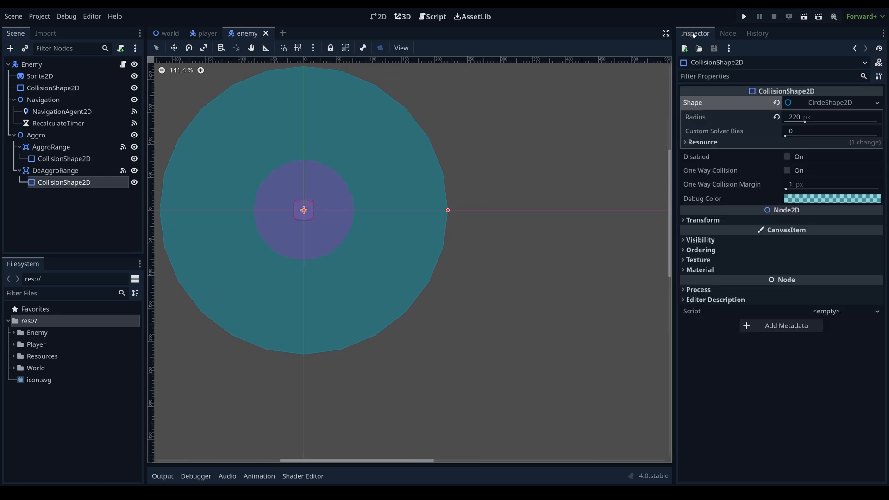
{"action": "left_click_drag", "start_coordinate": [447, 211], "coordinate": [565, 198]}
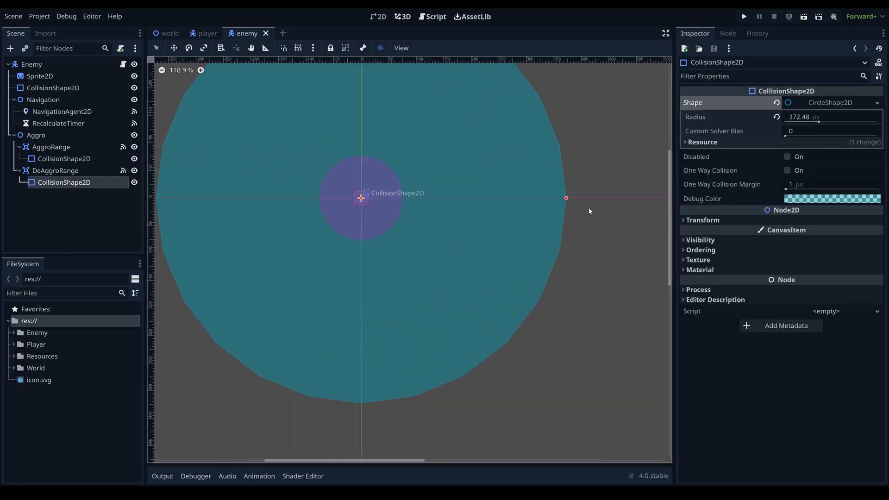
{"action": "left_click", "coordinate": [67, 16]}
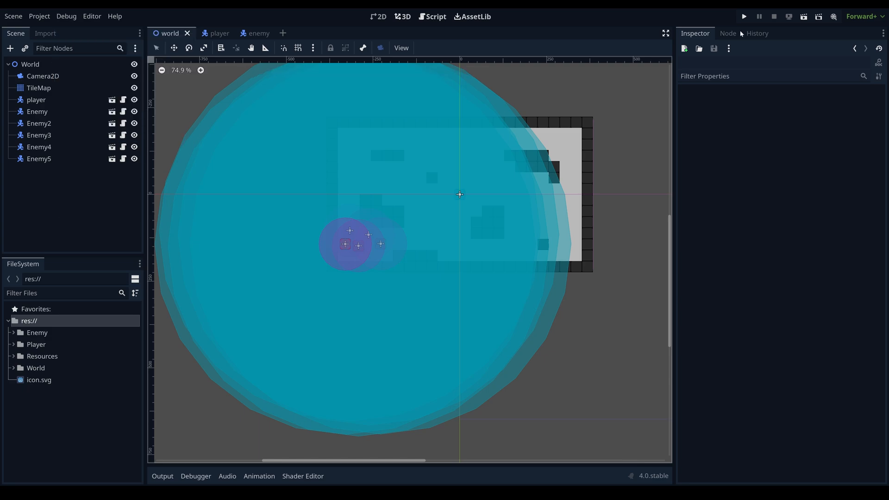
Step: Run the project so five enemies chase and surround the player without overlapping
{"action": "left_click", "coordinate": [744, 16]}
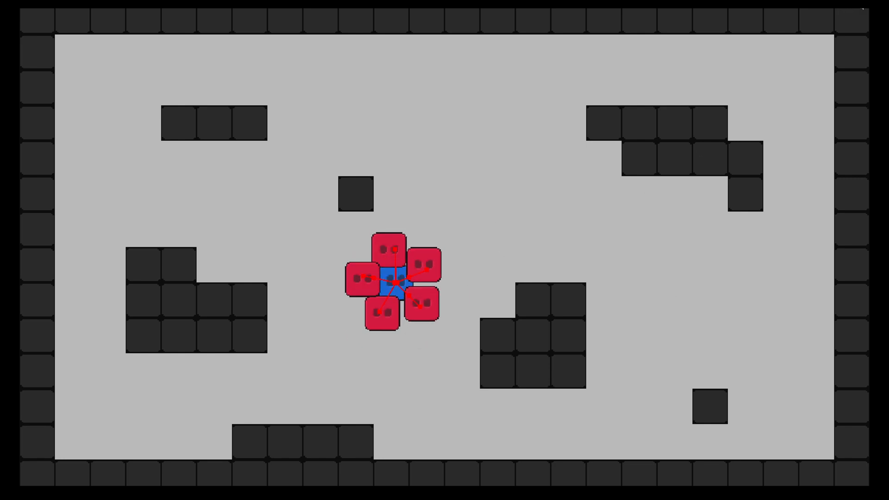
Step: Stop the running game and review the debugger log in the world scene editor
{"action": "left_click", "coordinate": [758, 15]}
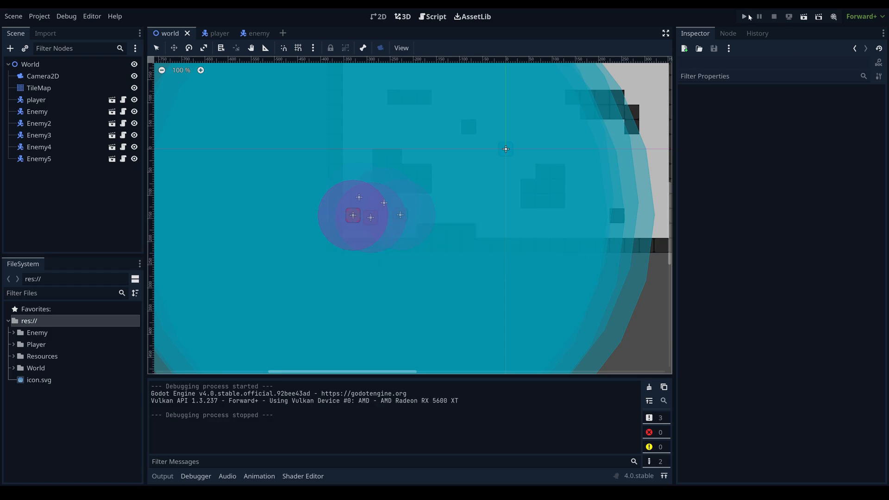
{"action": "left_click", "coordinate": [748, 17]}
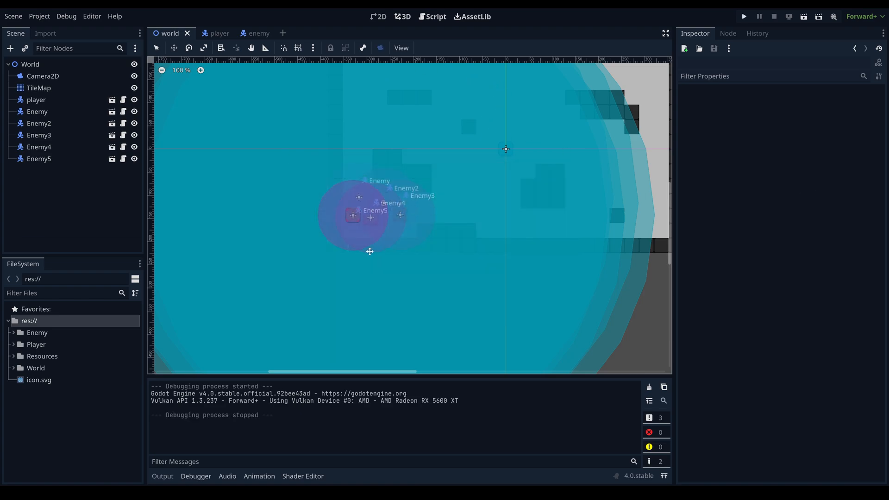
{"action": "scroll", "scroll_direction": "down", "scroll_amount": 3}
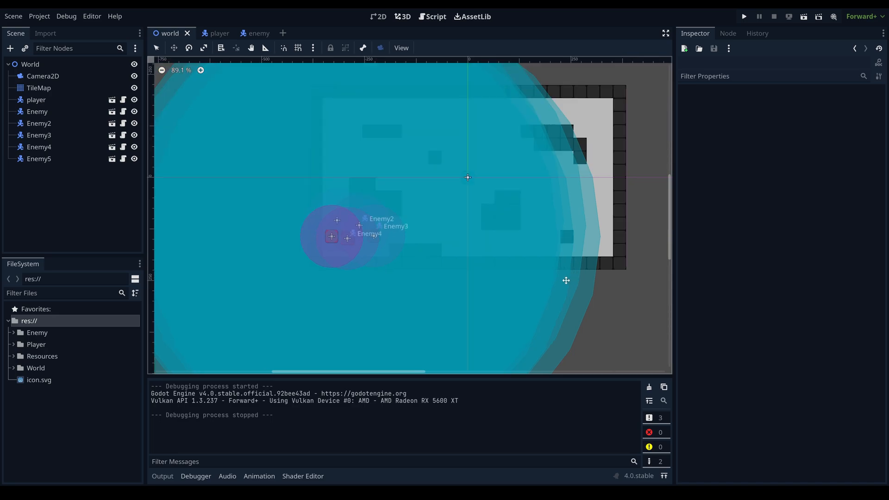